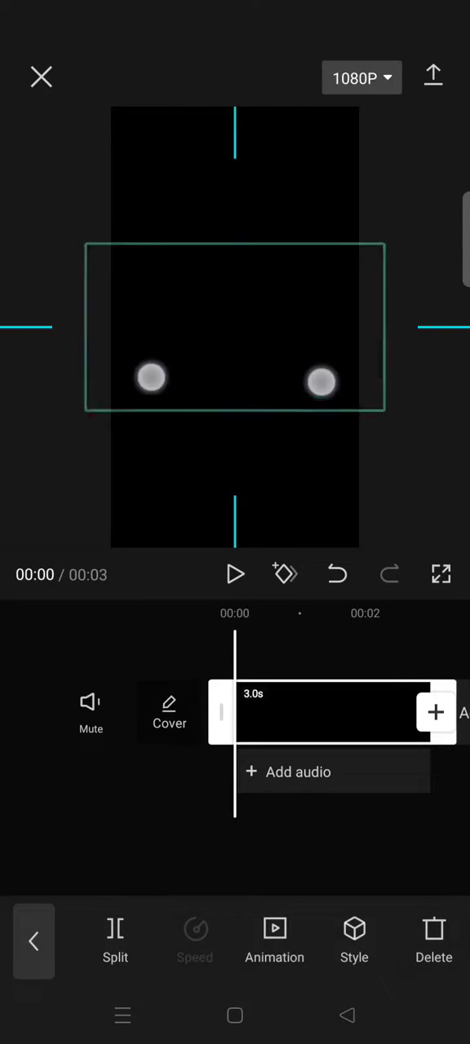
- Add the plain white B&W stock video as an overlay above the black clip
left_click(434, 711)
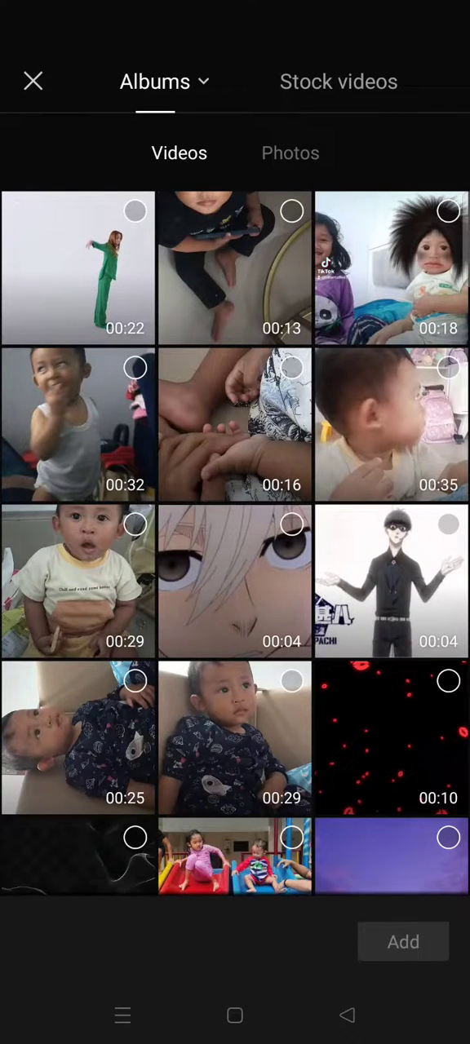
left_click(338, 82)
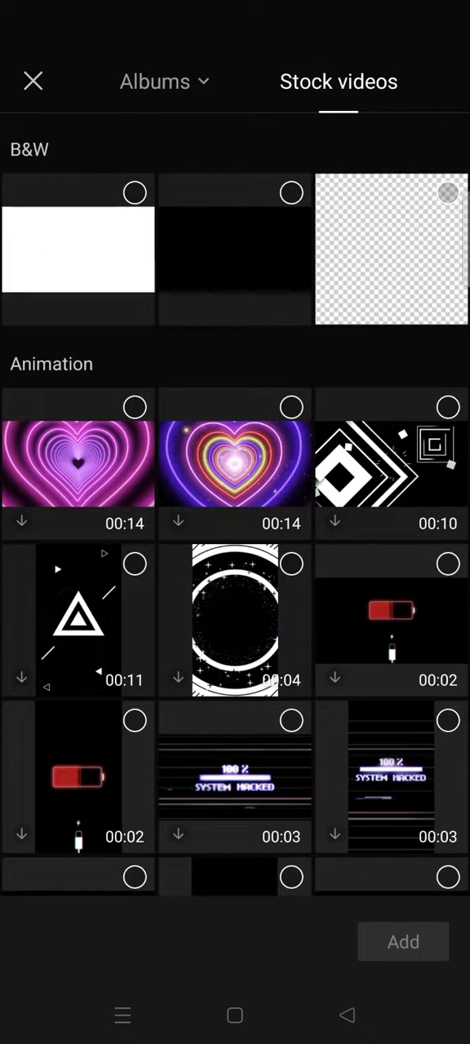
left_click(78, 251)
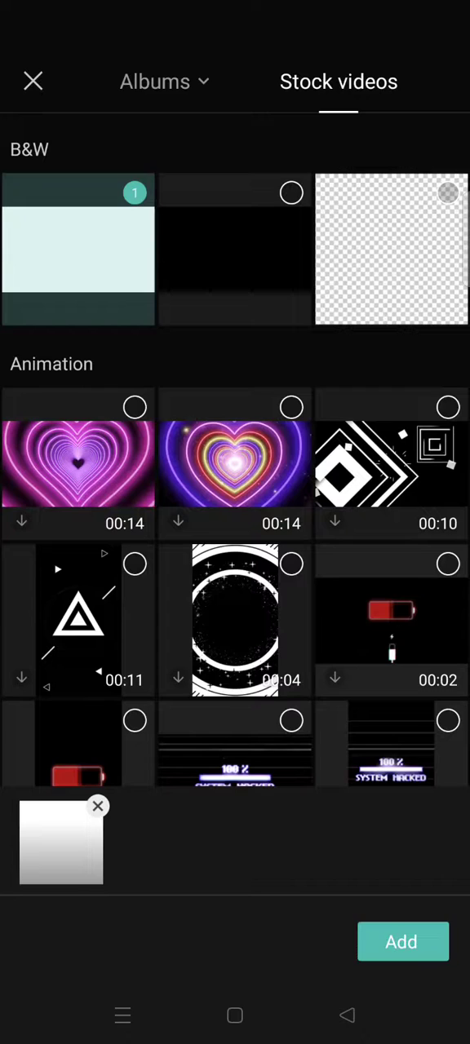
left_click(402, 941)
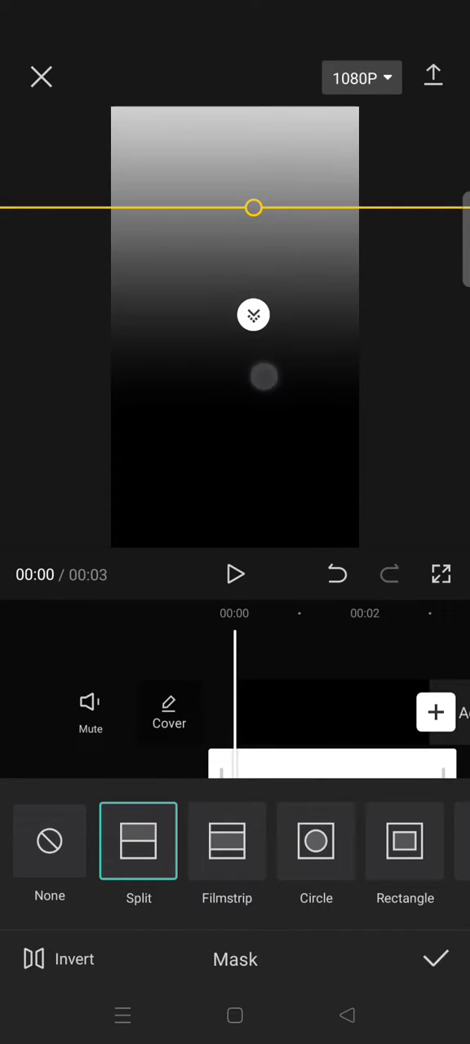
- Shift the split mask's fade line slightly lower on the white overlay
left_click_drag(264, 377, 320, 254)
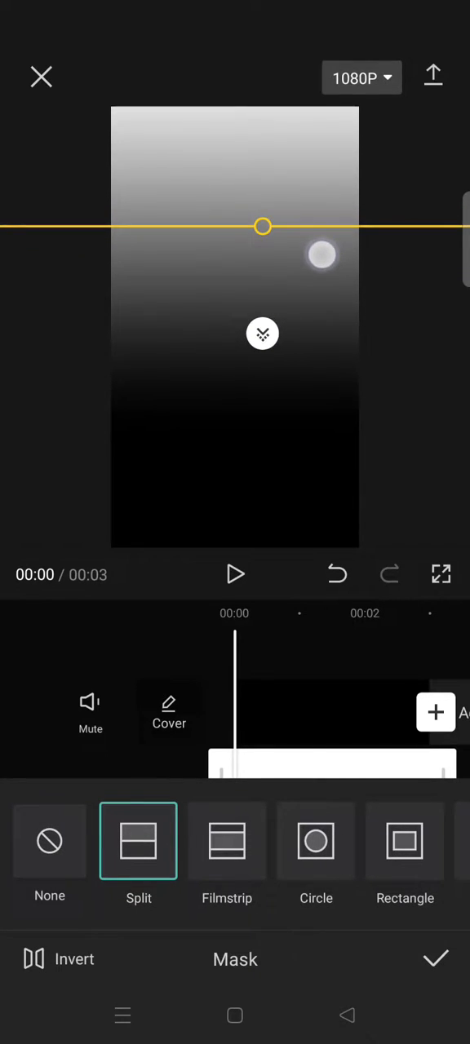